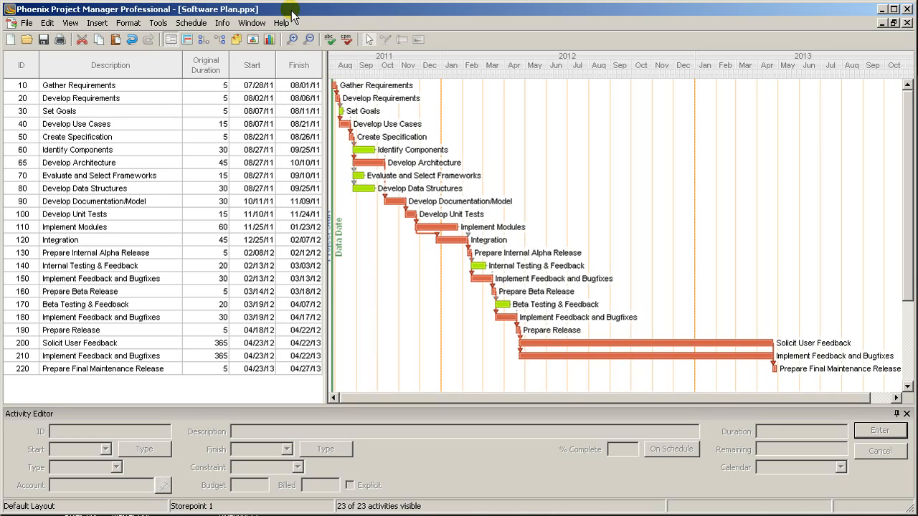
{"action": "mouse_move", "coordinate": [221, 23]}
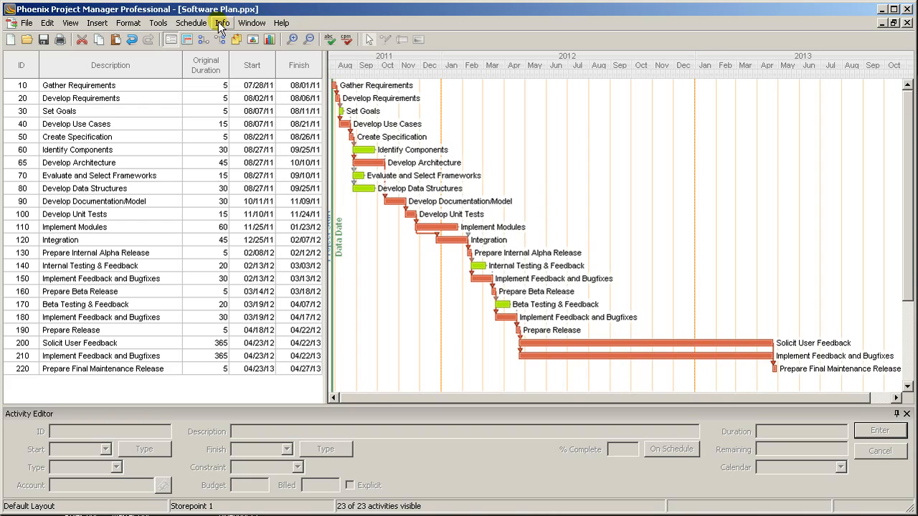
Bring up the Code Library from the Info menu to see the schedule's activity codes.
{"action": "left_click", "coordinate": [221, 40]}
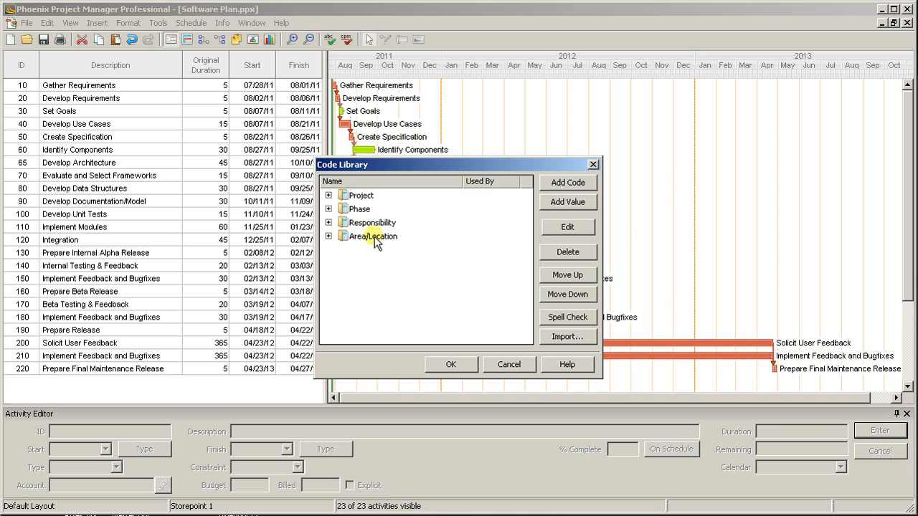
Remove the two test codes and the Area/Location code, leaving Project, Phase and Responsibility.
{"action": "left_click", "coordinate": [327, 195]}
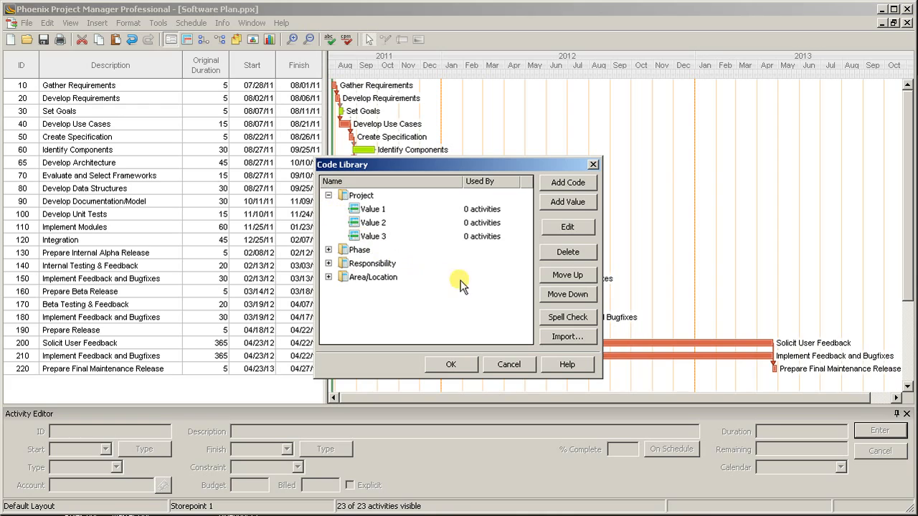
{"action": "left_click", "coordinate": [568, 183]}
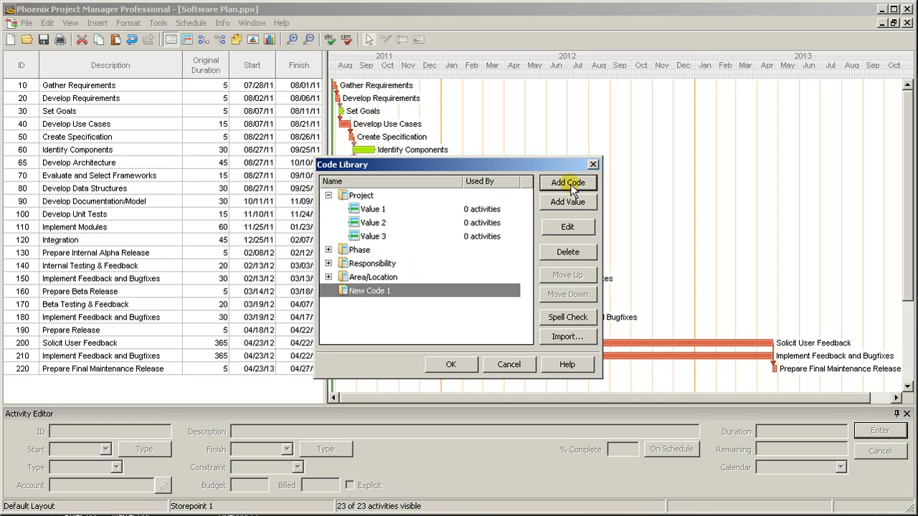
{"action": "left_click", "coordinate": [568, 183]}
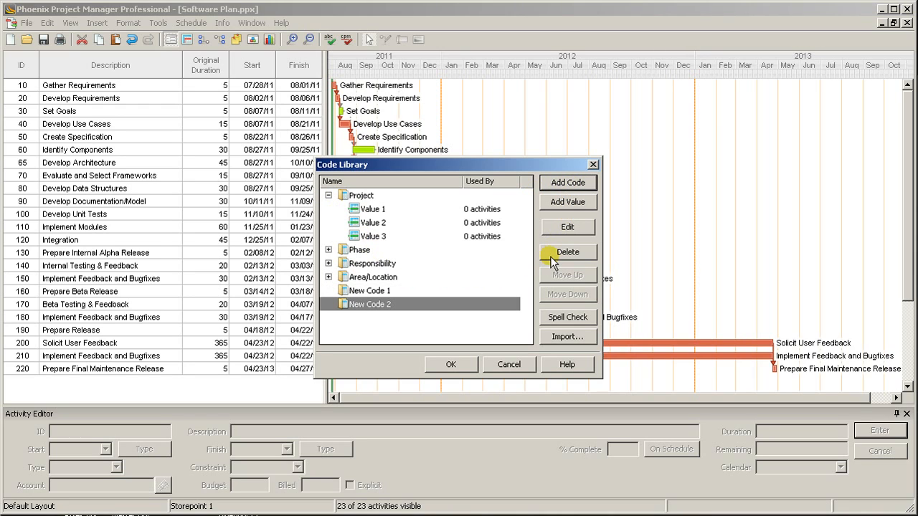
{"action": "left_click", "coordinate": [568, 252]}
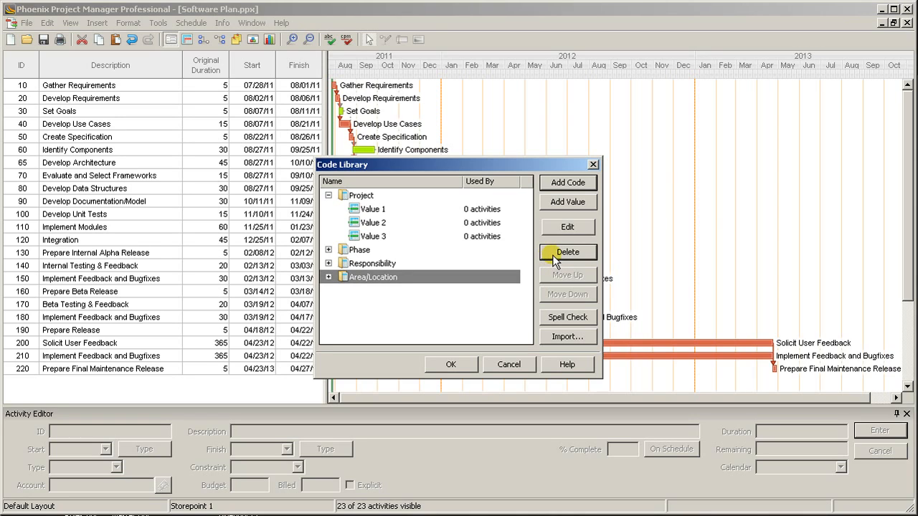
{"action": "left_click", "coordinate": [568, 252]}
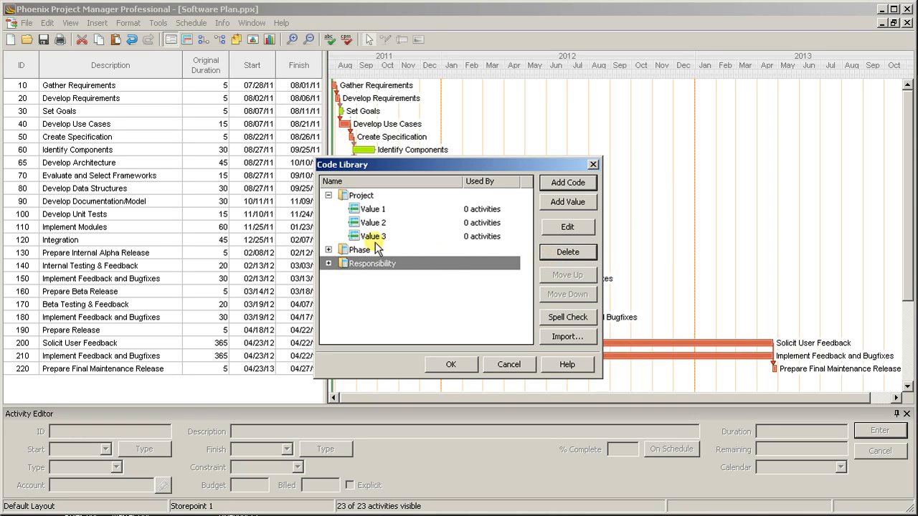
{"action": "left_click", "coordinate": [373, 210]}
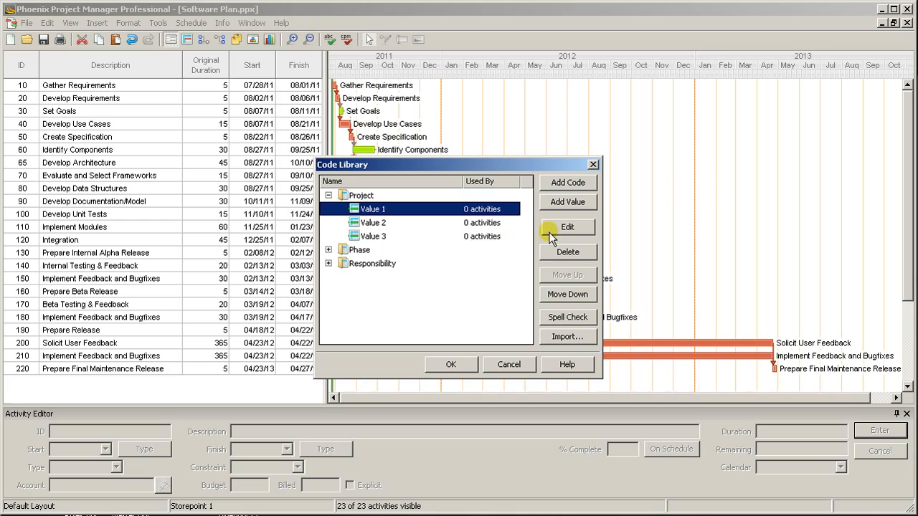
Rename Project's first value to Software Project and start renaming the Phase values.
{"action": "left_click", "coordinate": [568, 226]}
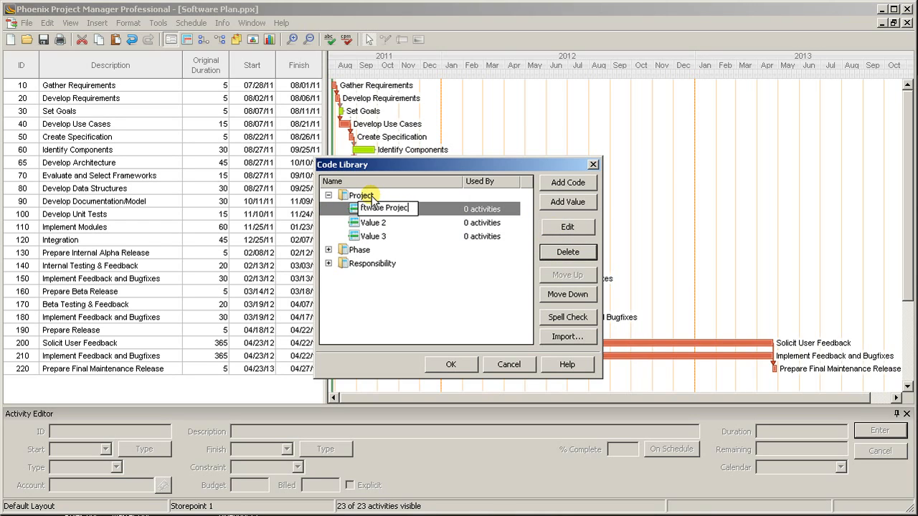
{"action": "left_click", "coordinate": [329, 250]}
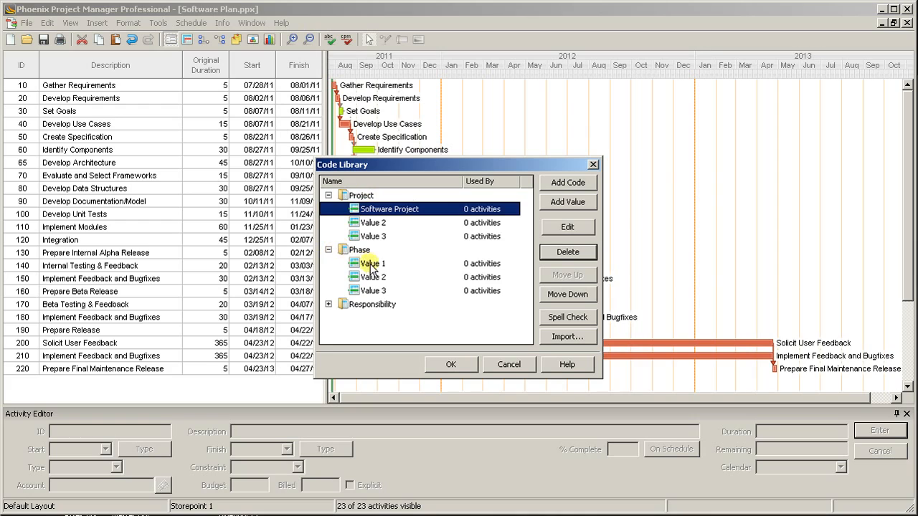
{"action": "left_click", "coordinate": [370, 264]}
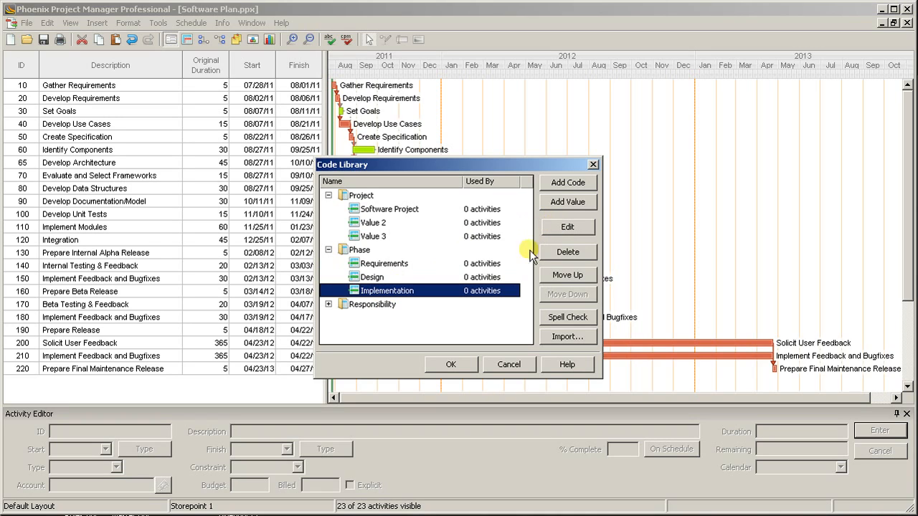
Extend Phase to Requirements, Design, Implementation, Verification and Maintenance.
{"action": "left_click", "coordinate": [568, 200]}
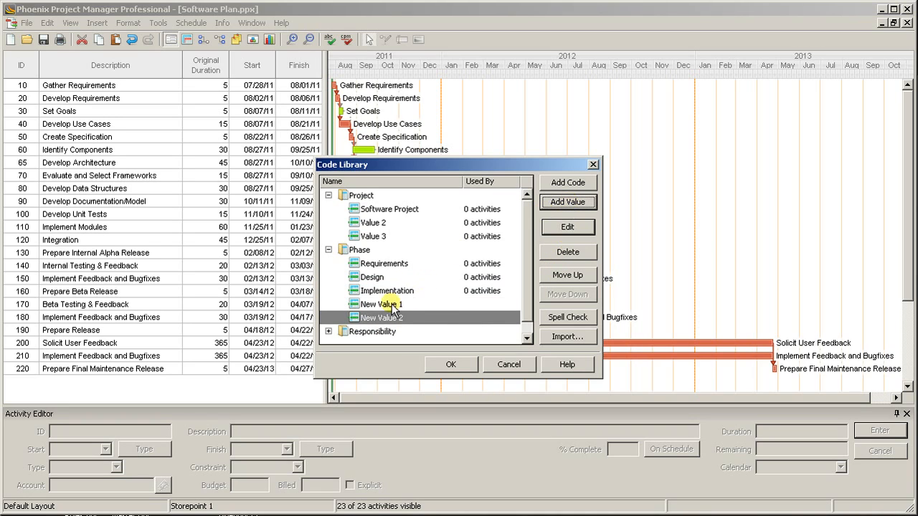
{"action": "left_click", "coordinate": [567, 226]}
{"action": "type", "text": "Verification"}
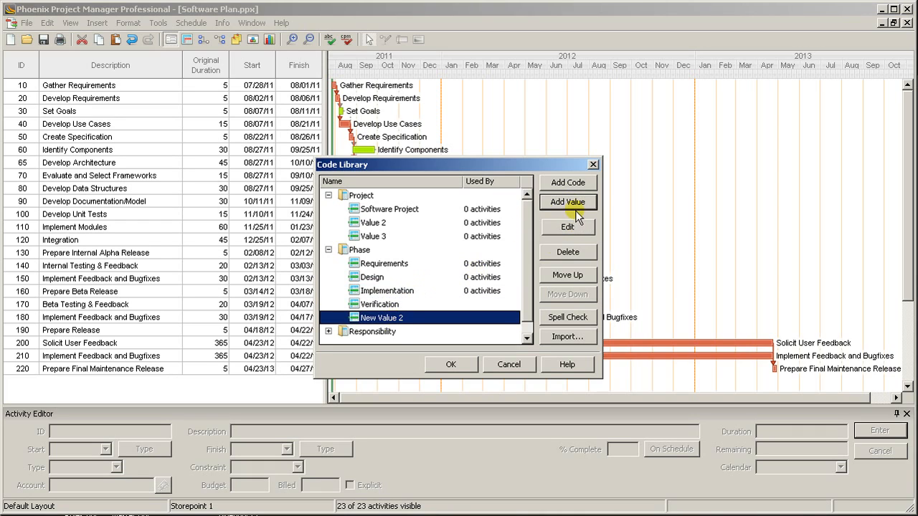
{"action": "left_click", "coordinate": [568, 226]}
{"action": "type", "text": "Maintenance"}
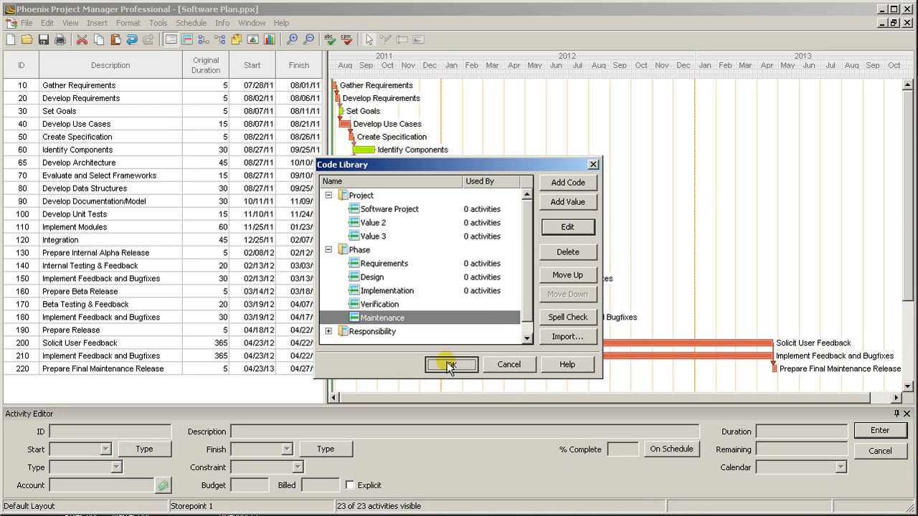
Confirm the code library and show the activity code editor for activities 10–50.
{"action": "left_click", "coordinate": [450, 364]}
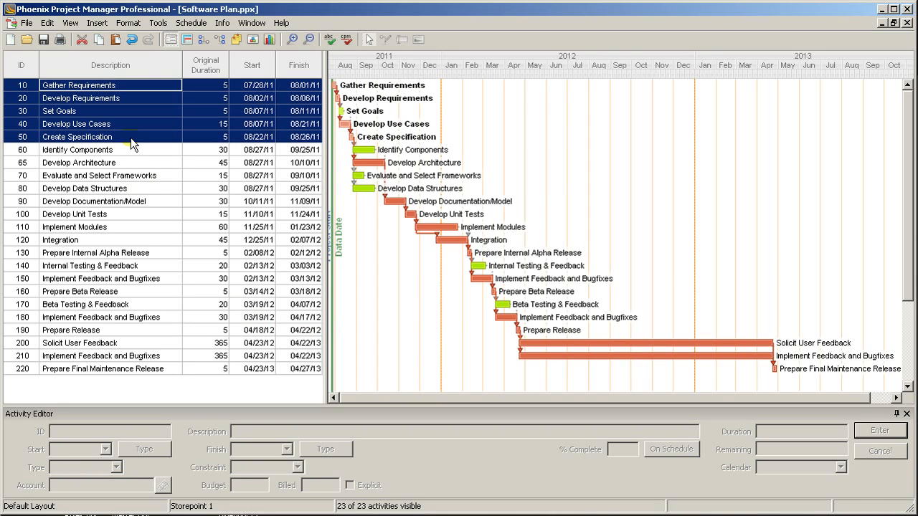
{"action": "mouse_move", "coordinate": [186, 40]}
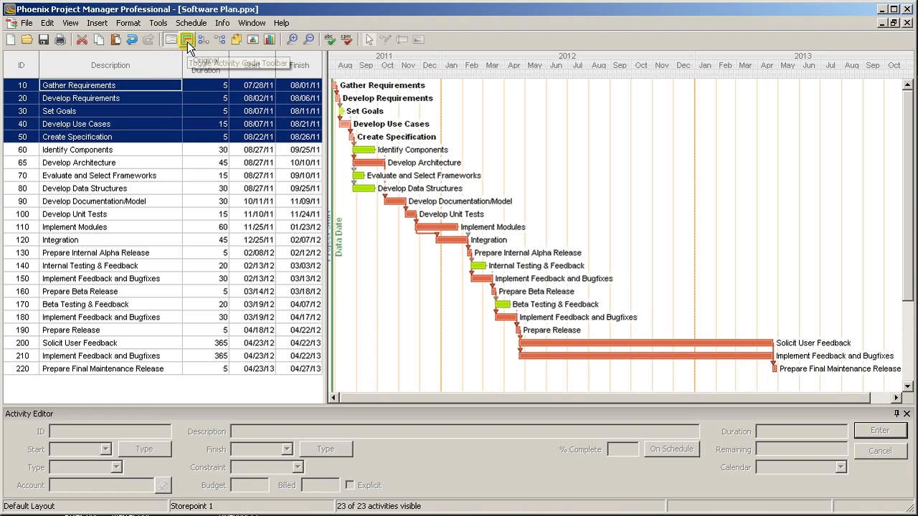
{"action": "left_click", "coordinate": [186, 40]}
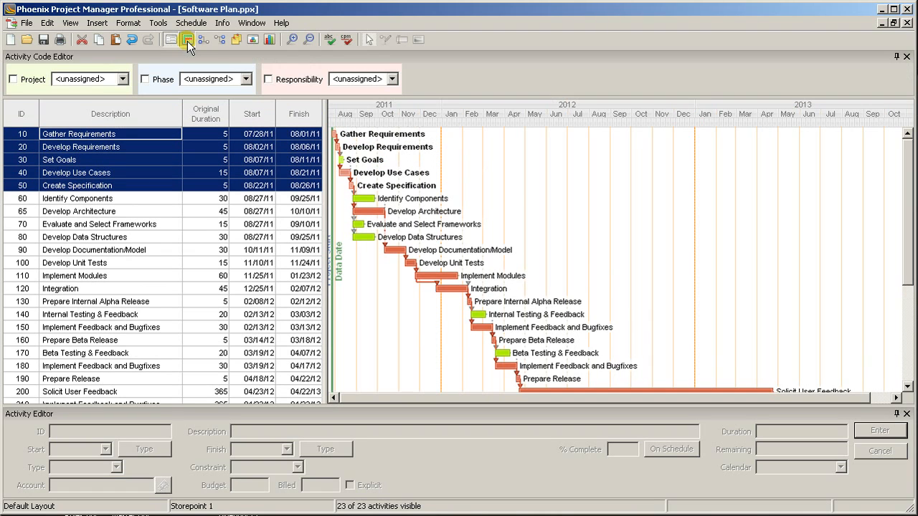
{"action": "left_click", "coordinate": [247, 79]}
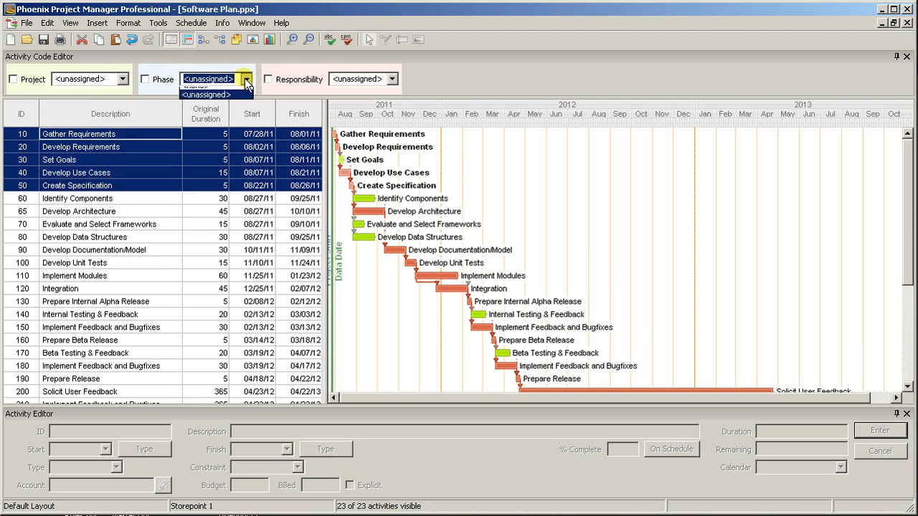
Assign Requirements to activities 10–50, group the schedule into Phase bands, and select 60–90 for Design.
{"action": "left_click", "coordinate": [207, 95]}
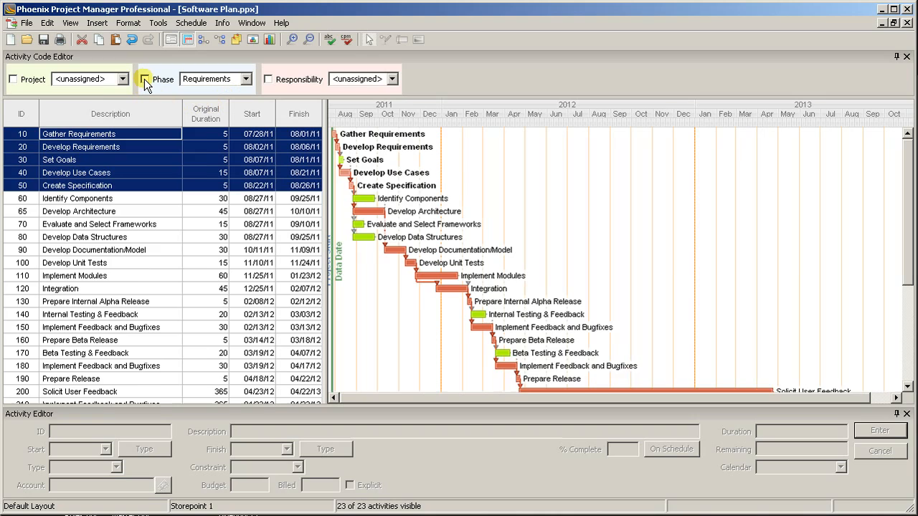
{"action": "left_click", "coordinate": [145, 79]}
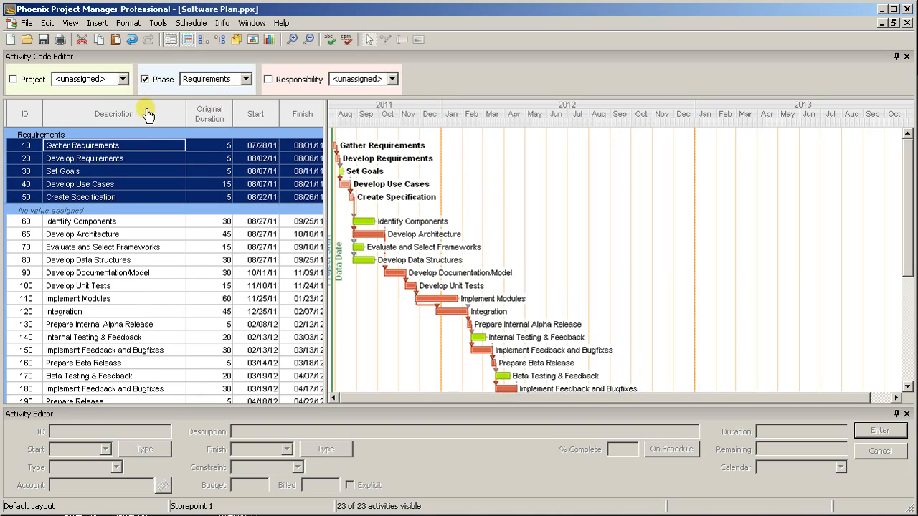
{"action": "mouse_move", "coordinate": [64, 137]}
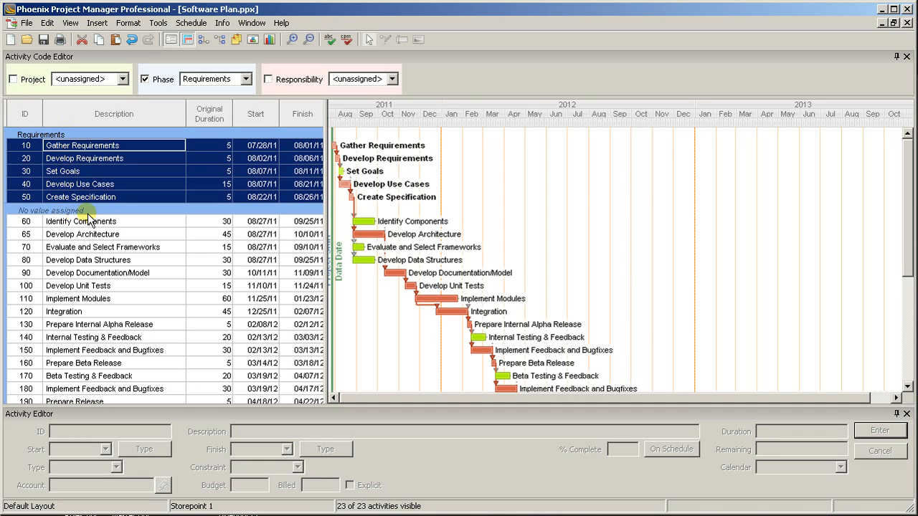
{"action": "left_click", "coordinate": [80, 221]}
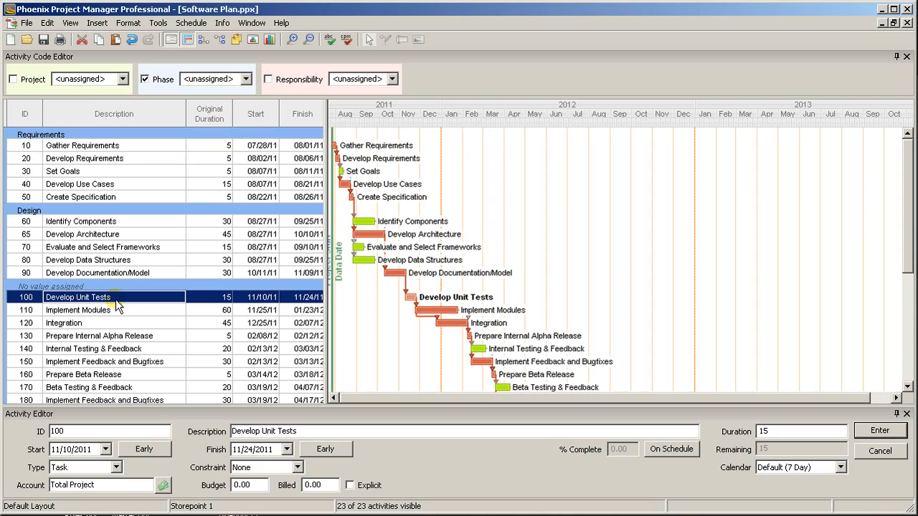
Assign Implementation to 100–120, Verification to 130–190 and Maintenance to 200–220.
{"action": "left_click", "coordinate": [250, 79]}
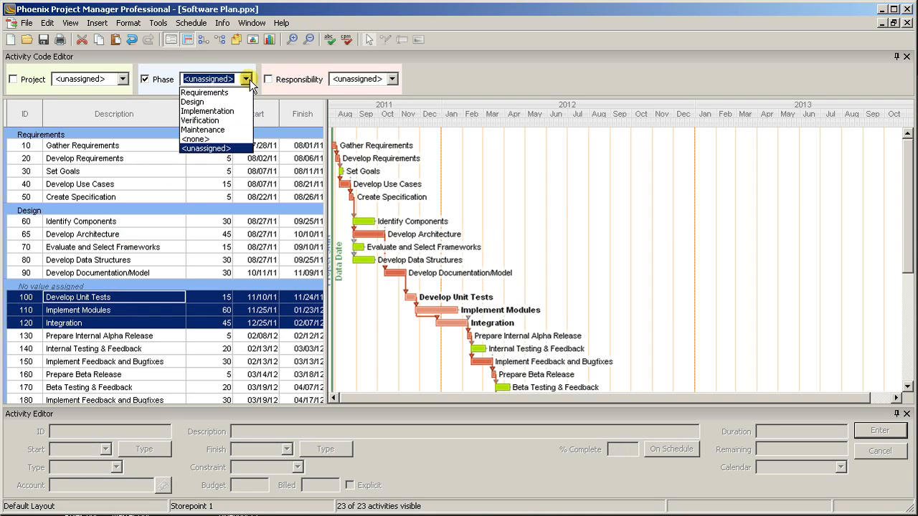
{"action": "left_click", "coordinate": [206, 112]}
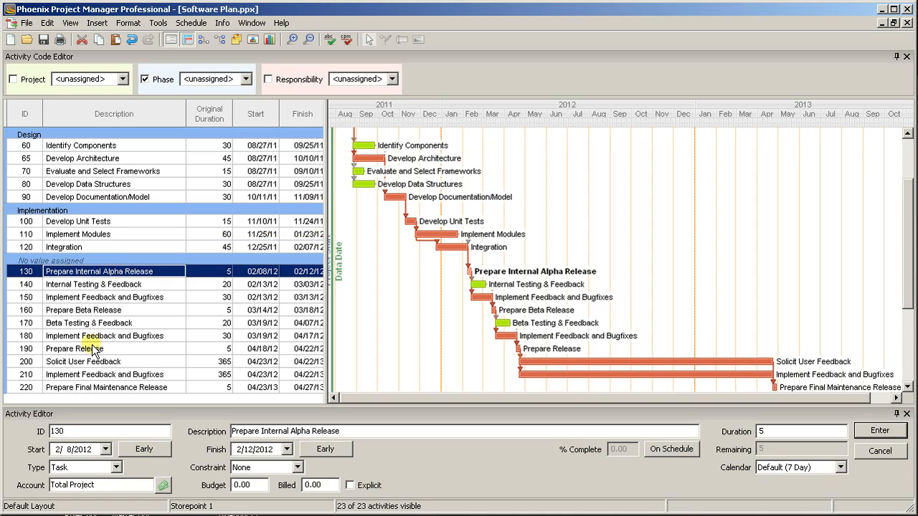
{"action": "left_click", "coordinate": [246, 79]}
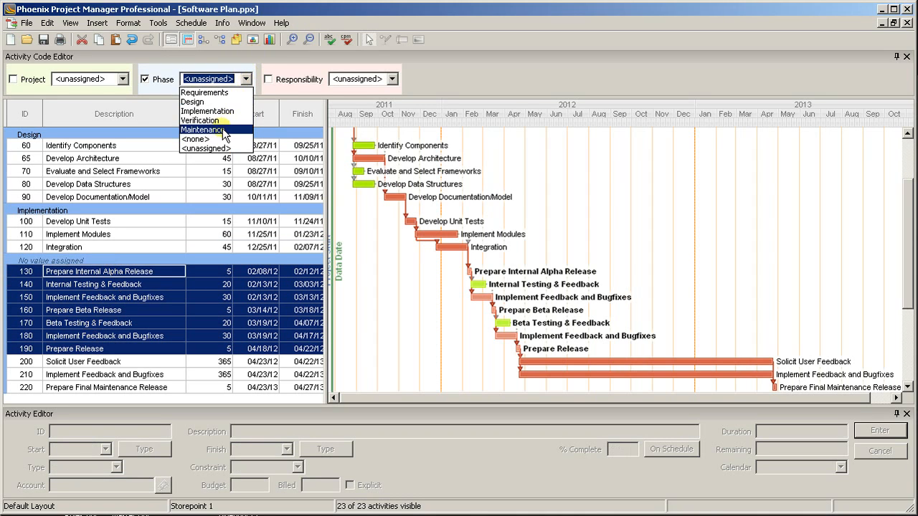
{"action": "left_click", "coordinate": [200, 121]}
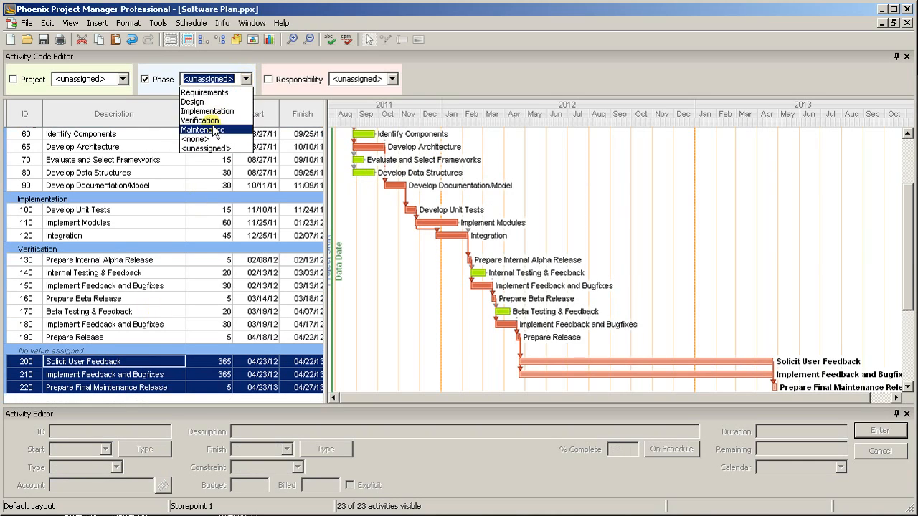
{"action": "left_click", "coordinate": [204, 129]}
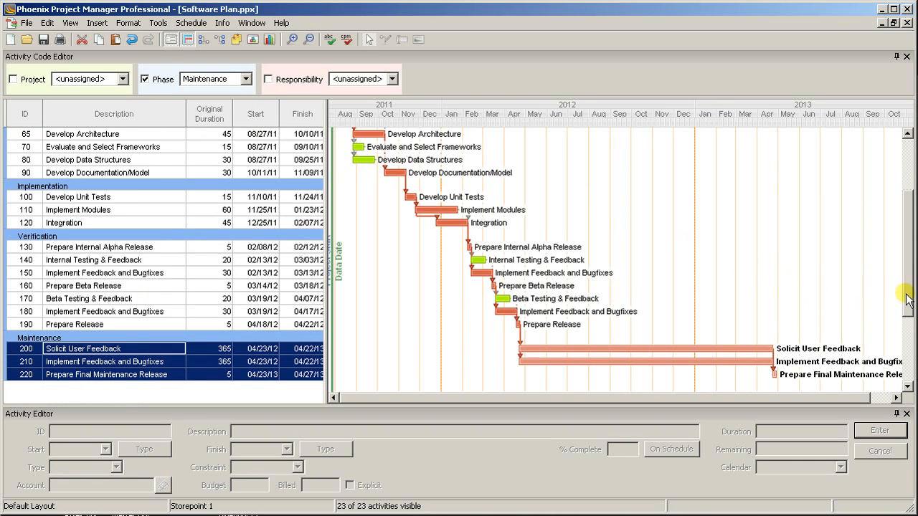
{"action": "scroll", "scroll_direction": "up", "scroll_amount": 3}
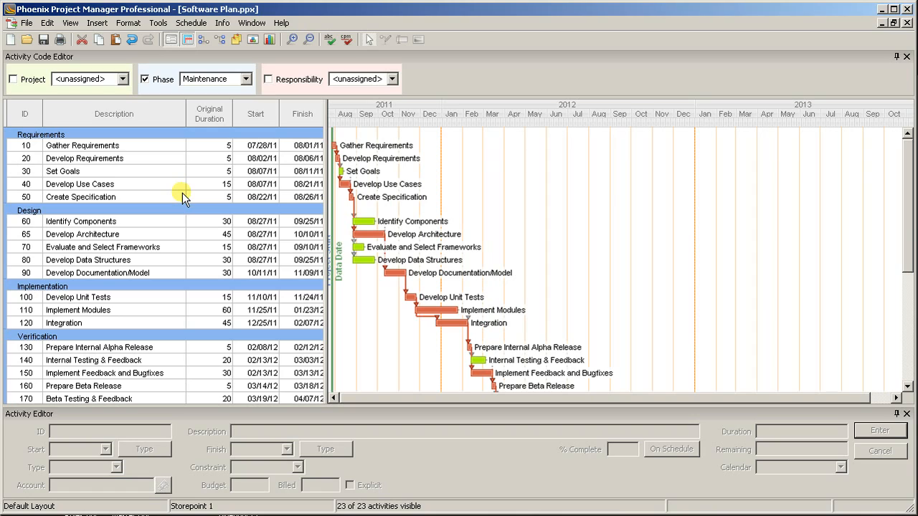
{"action": "mouse_move", "coordinate": [237, 142]}
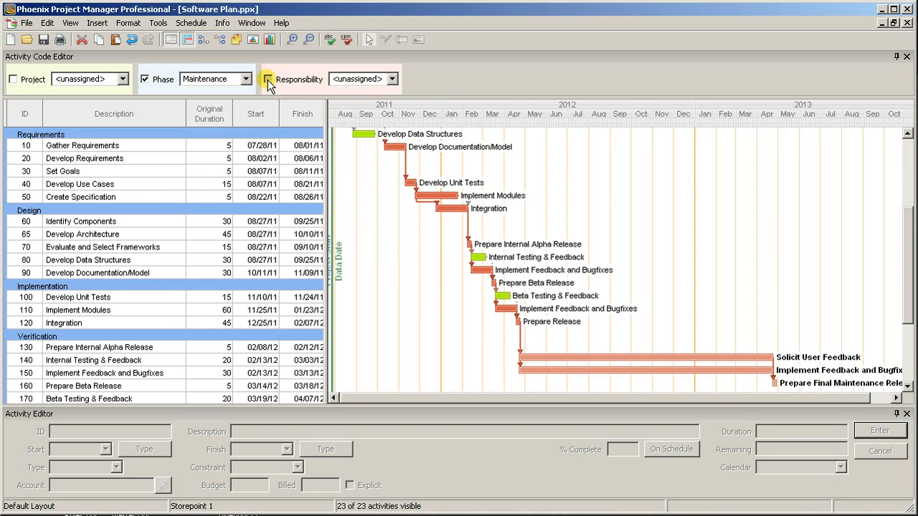
Add Responsibility sub-bands to the schedule and select activities 10–30.
{"action": "left_click", "coordinate": [267, 79]}
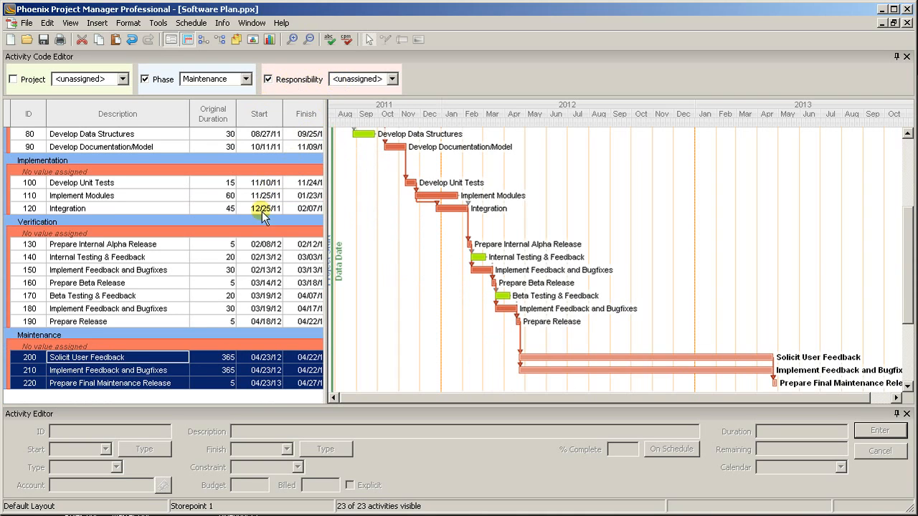
{"action": "scroll", "scroll_direction": "up", "scroll_amount": 3}
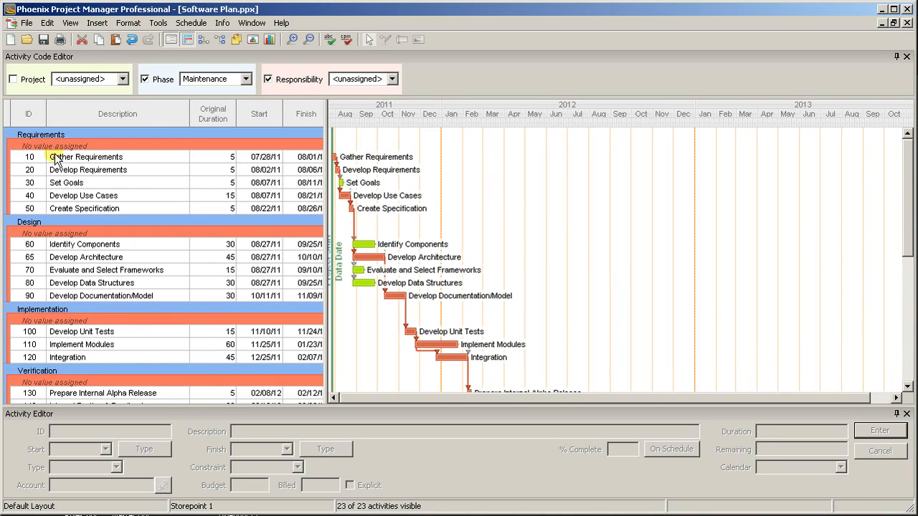
{"action": "left_click", "coordinate": [209, 79]}
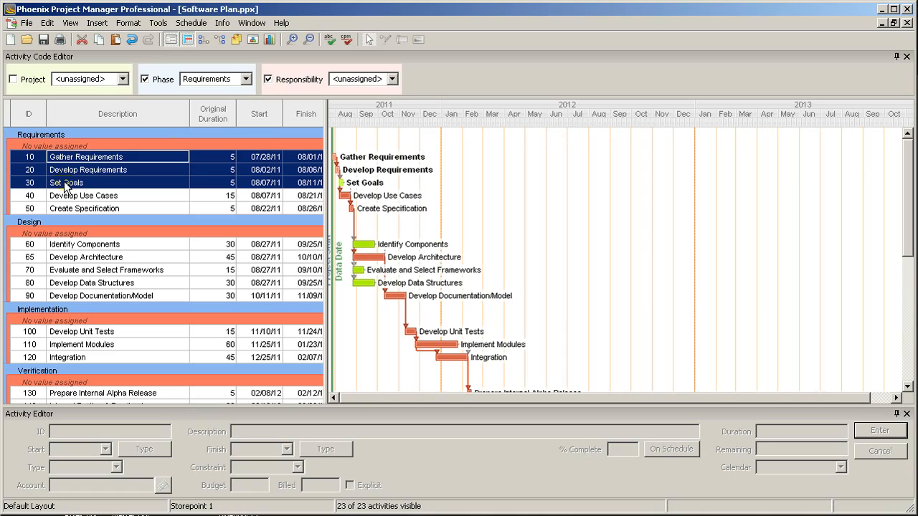
{"action": "mouse_move", "coordinate": [370, 89]}
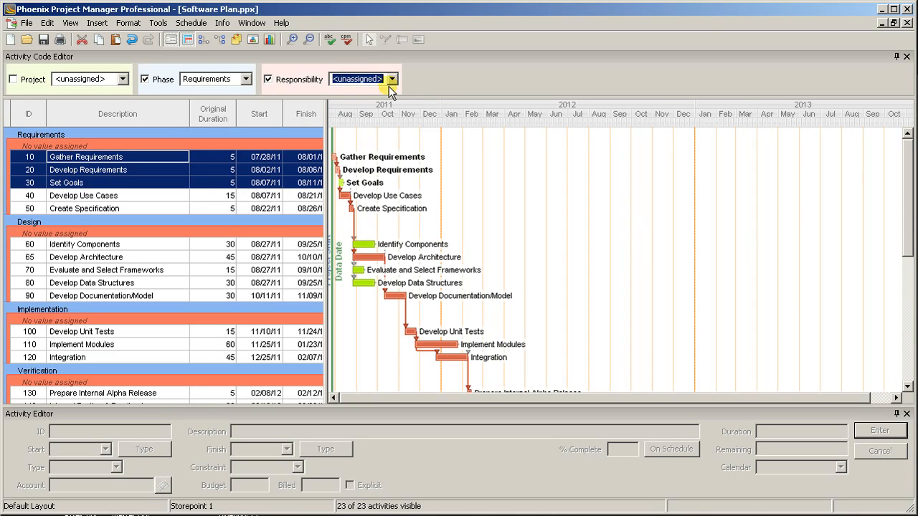
Assign Product Development as the responsibility for activities 10–30.
{"action": "left_click", "coordinate": [390, 79]}
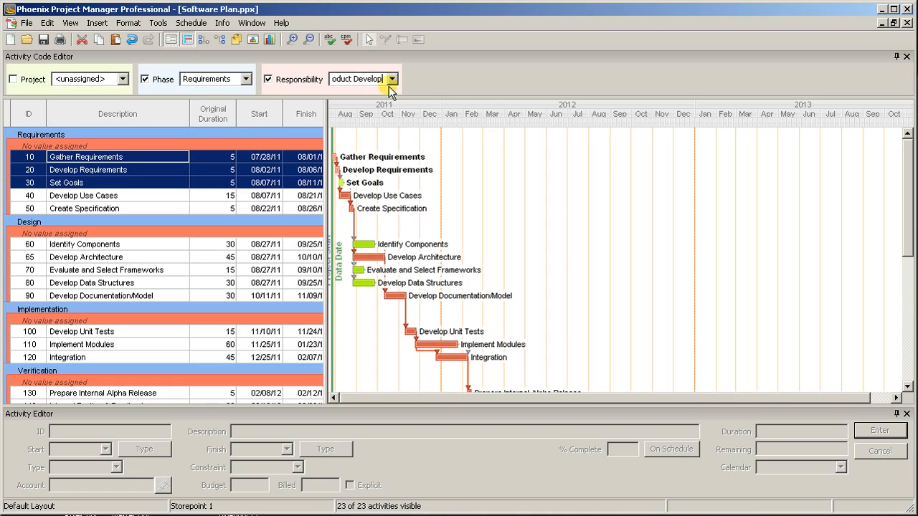
{"action": "left_click", "coordinate": [392, 78]}
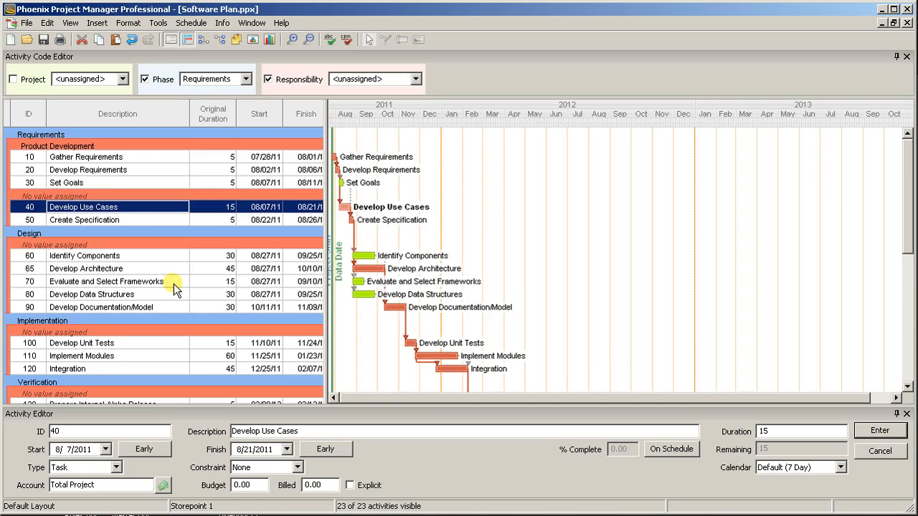
{"action": "scroll", "scroll_direction": "down", "scroll_amount": 3}
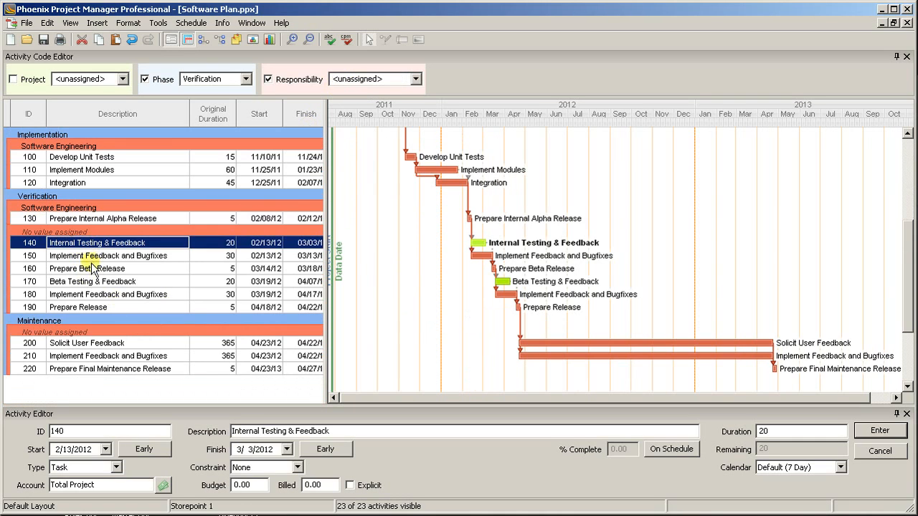
Mark the testing activities as QA and implementation work as Software Engineering.
{"action": "left_click", "coordinate": [93, 281]}
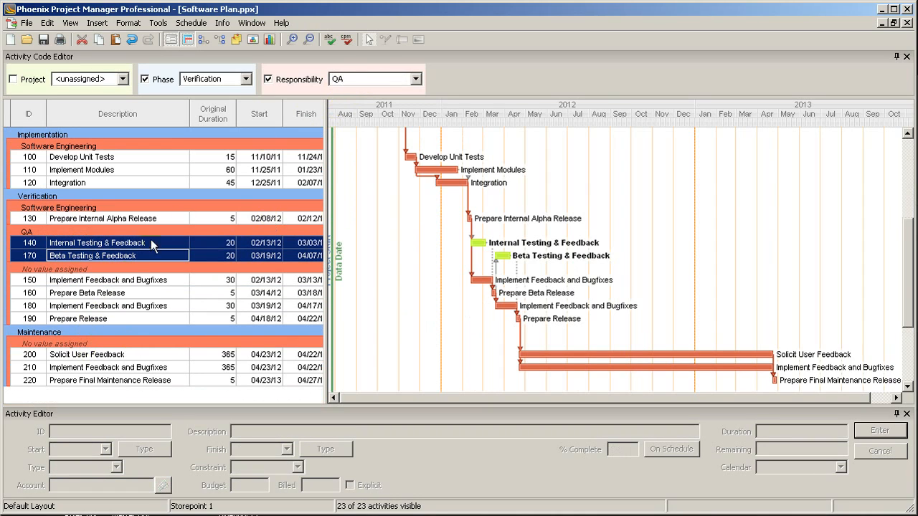
{"action": "left_click", "coordinate": [109, 279]}
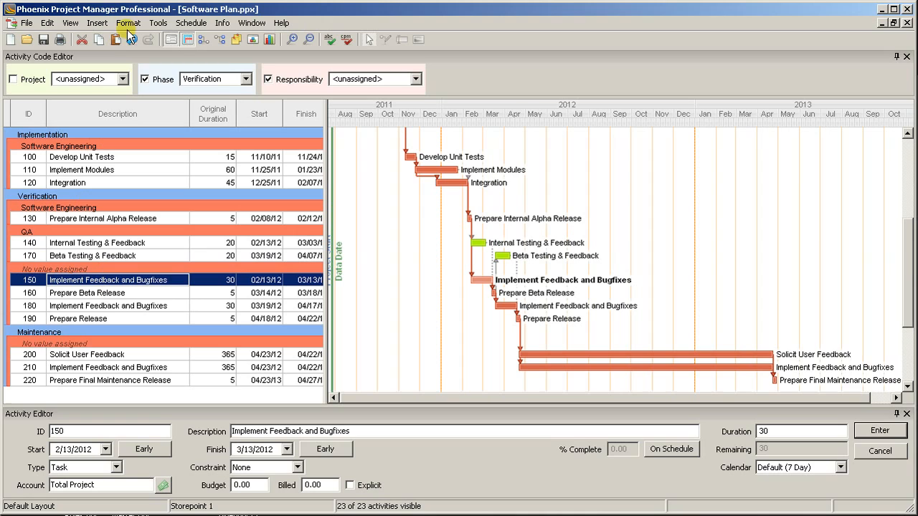
{"action": "left_click", "coordinate": [129, 23]}
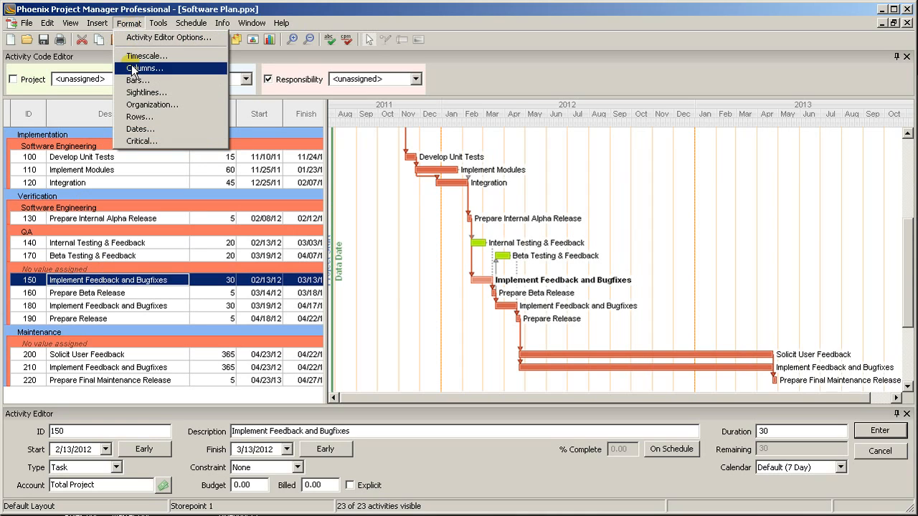
In Columns > Organization, move Responsibility above Phase so its bands become outermost.
{"action": "left_click", "coordinate": [152, 105]}
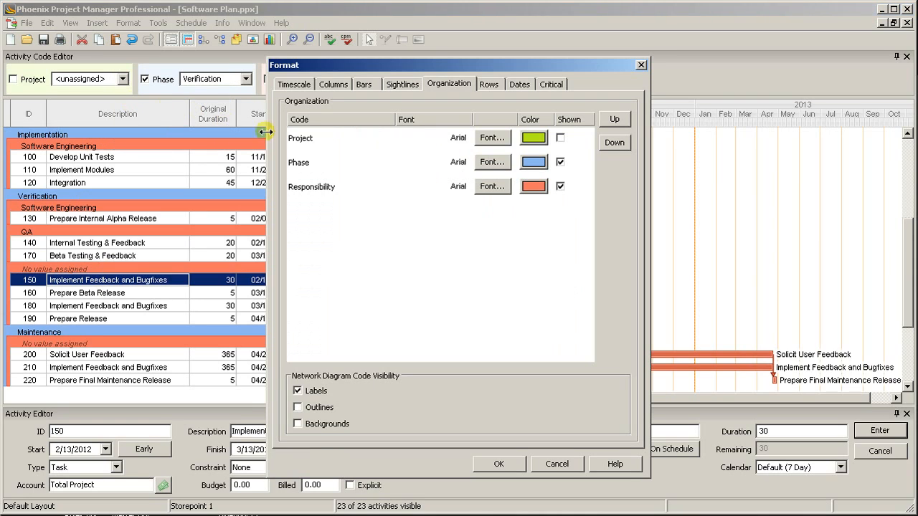
{"action": "left_click", "coordinate": [494, 137]}
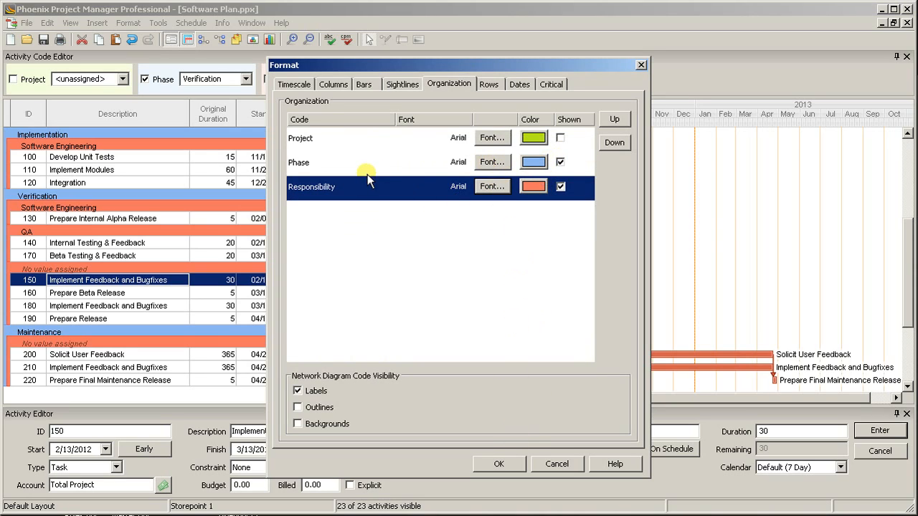
{"action": "left_click", "coordinate": [614, 119]}
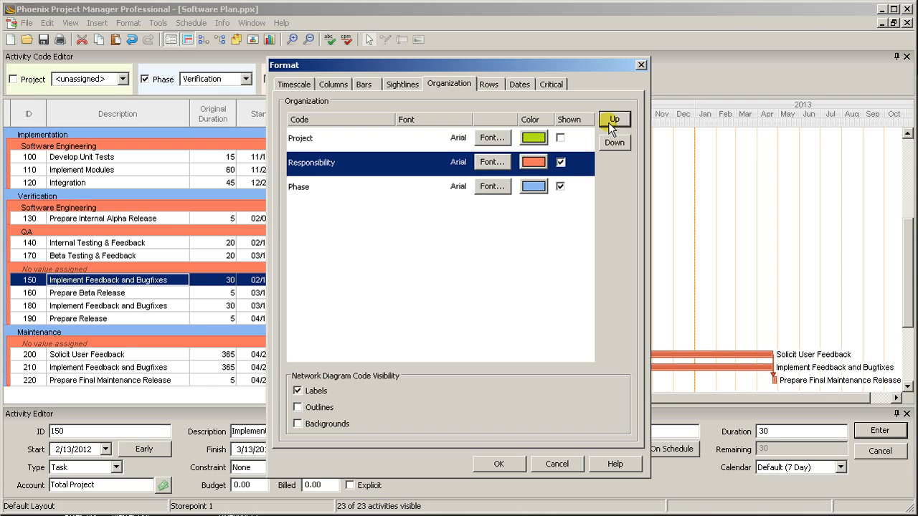
{"action": "mouse_move", "coordinate": [499, 464]}
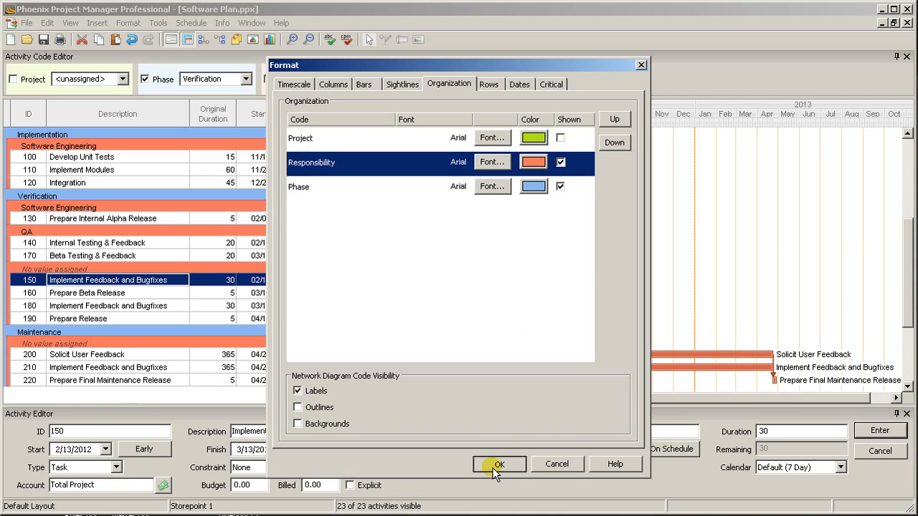
{"action": "left_click", "coordinate": [499, 464]}
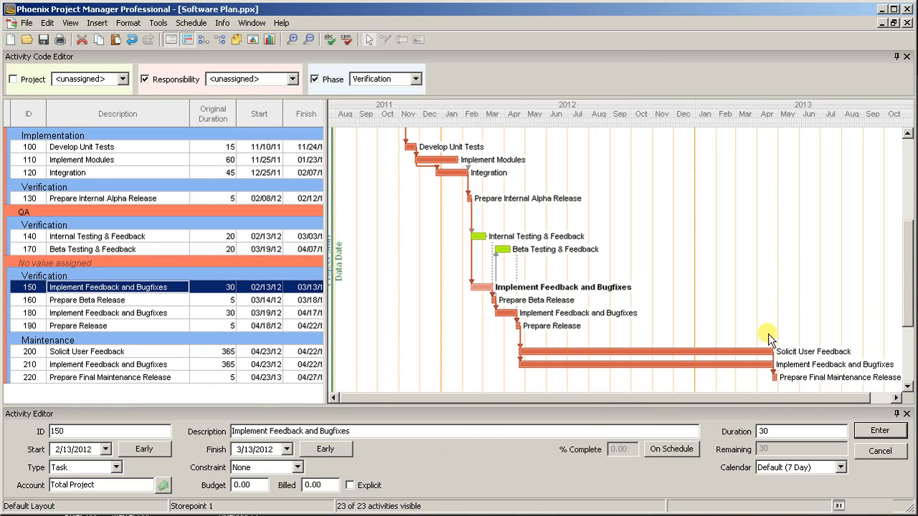
{"action": "scroll", "scroll_direction": "up", "scroll_amount": 3}
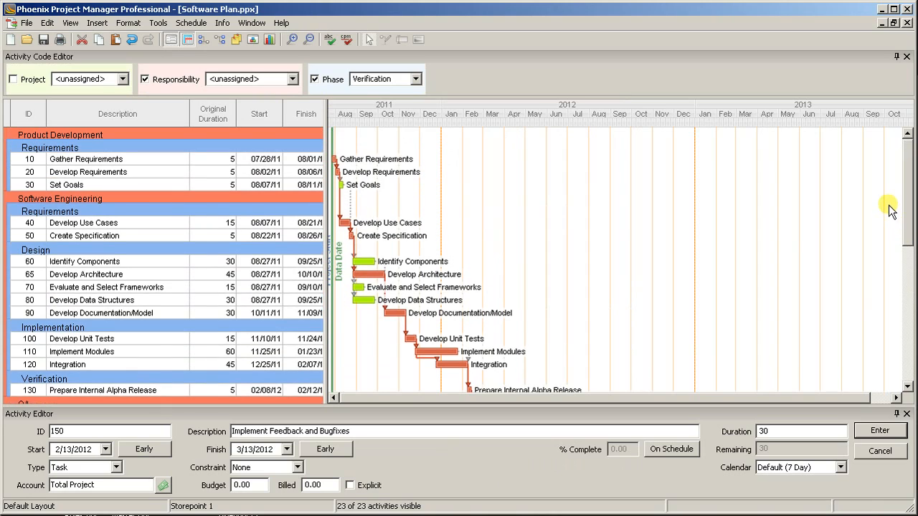
{"action": "mouse_move", "coordinate": [313, 241]}
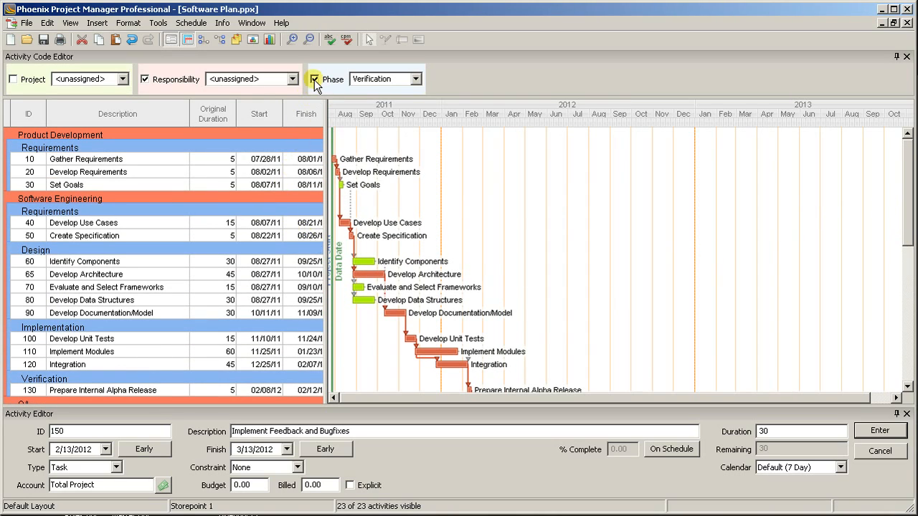
{"action": "left_click", "coordinate": [314, 79]}
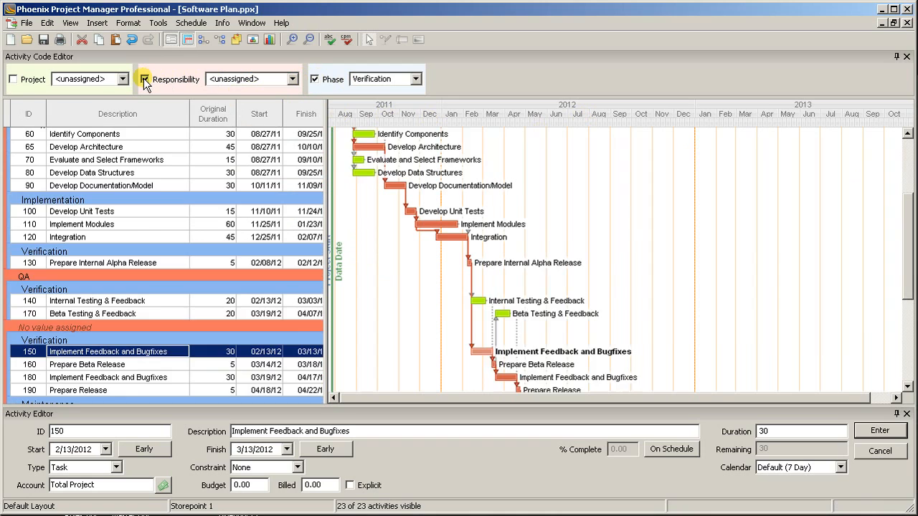
{"action": "left_click", "coordinate": [143, 79]}
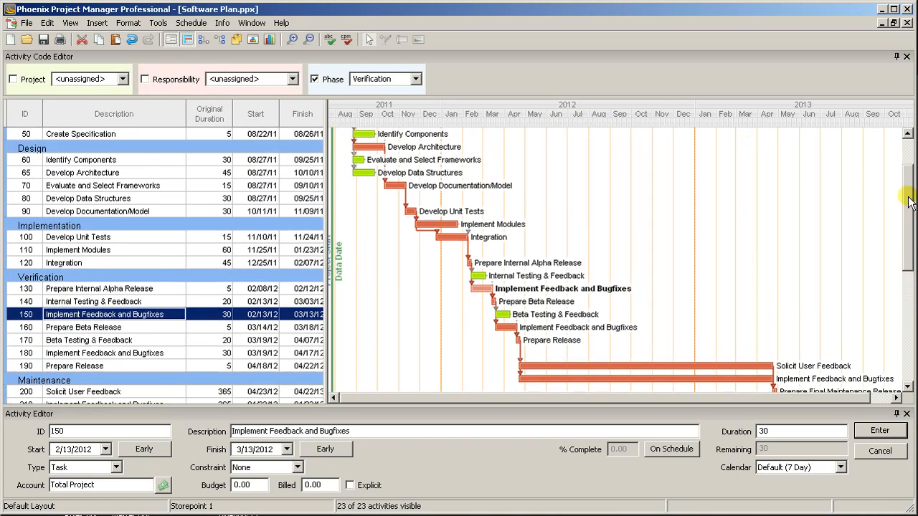
{"action": "scroll", "scroll_direction": "up", "scroll_amount": 3}
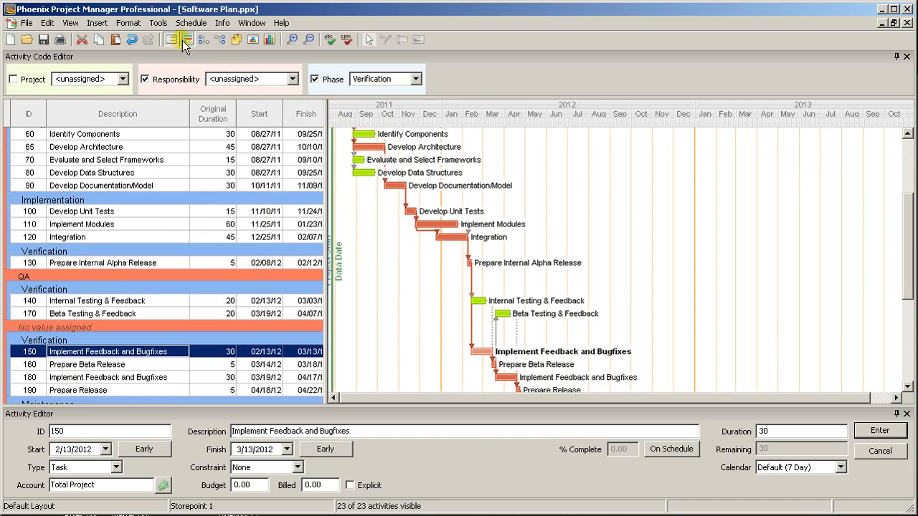
{"action": "left_click", "coordinate": [222, 23]}
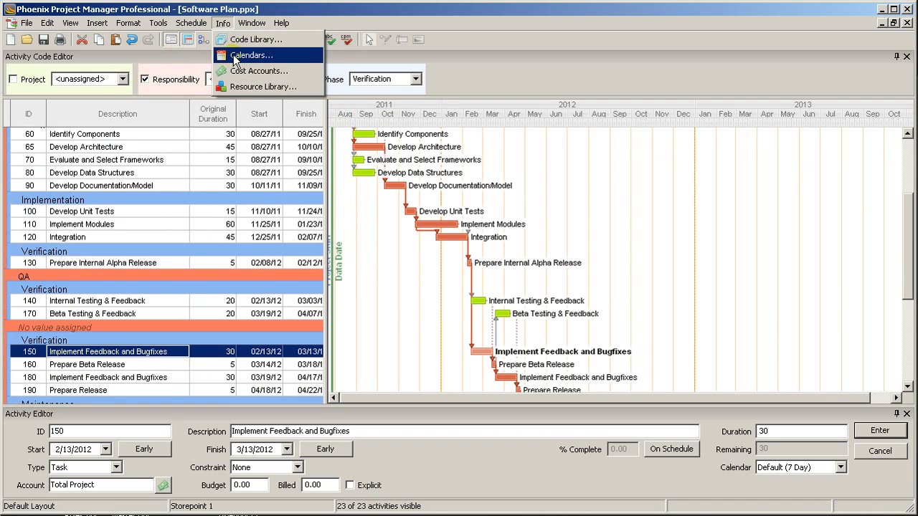
{"action": "left_click", "coordinate": [255, 39]}
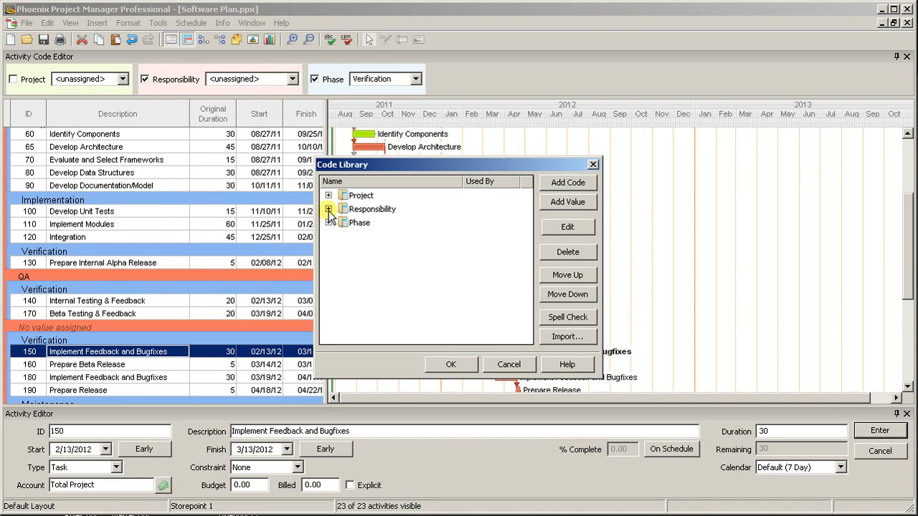
{"action": "left_click", "coordinate": [328, 210]}
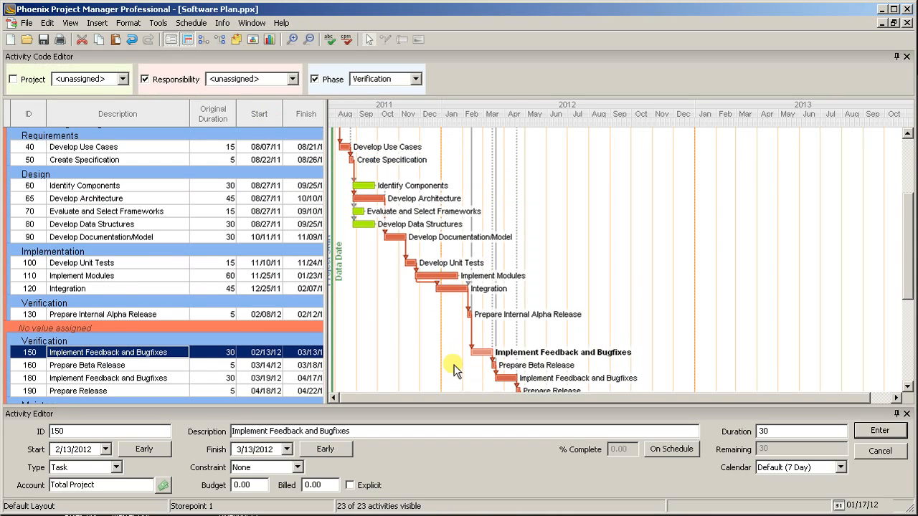
Assign every activity to Software Project and add Project as the outermost band.
{"action": "scroll", "scroll_direction": "up", "scroll_amount": 3}
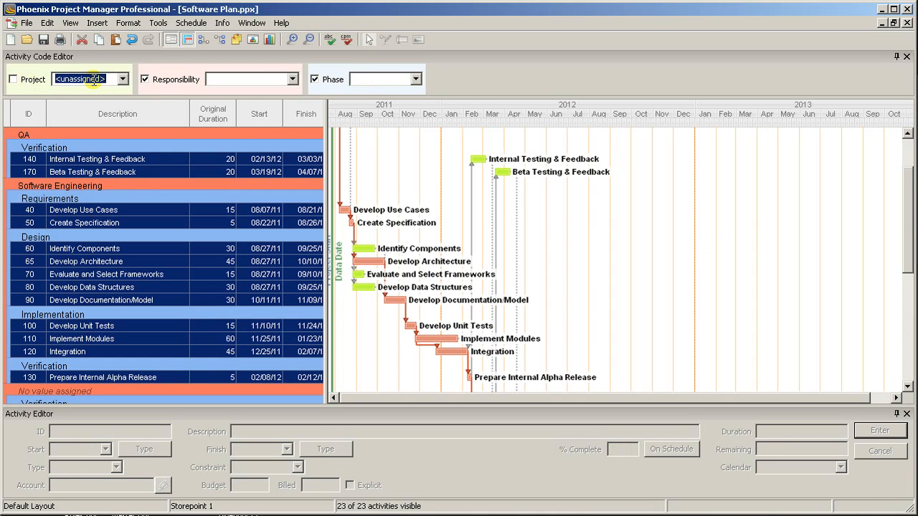
{"action": "type", "text": "Software IT"}
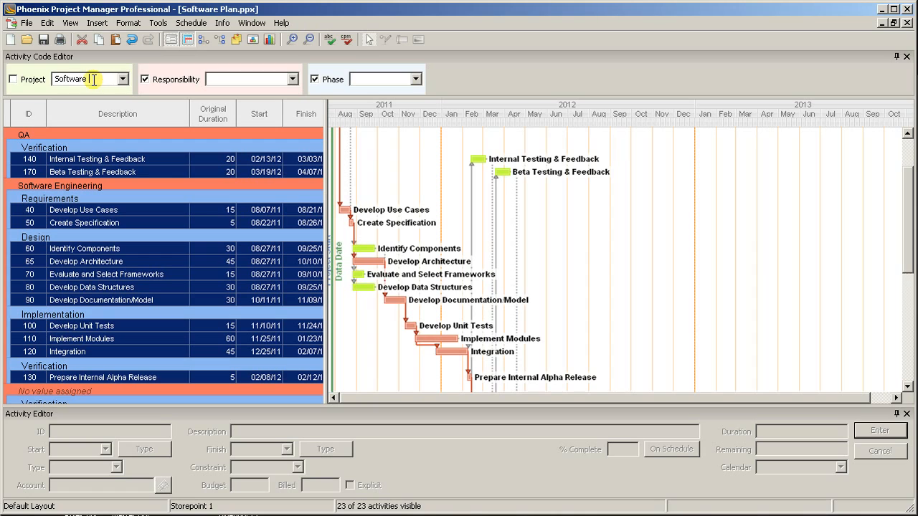
{"action": "left_click", "coordinate": [13, 78]}
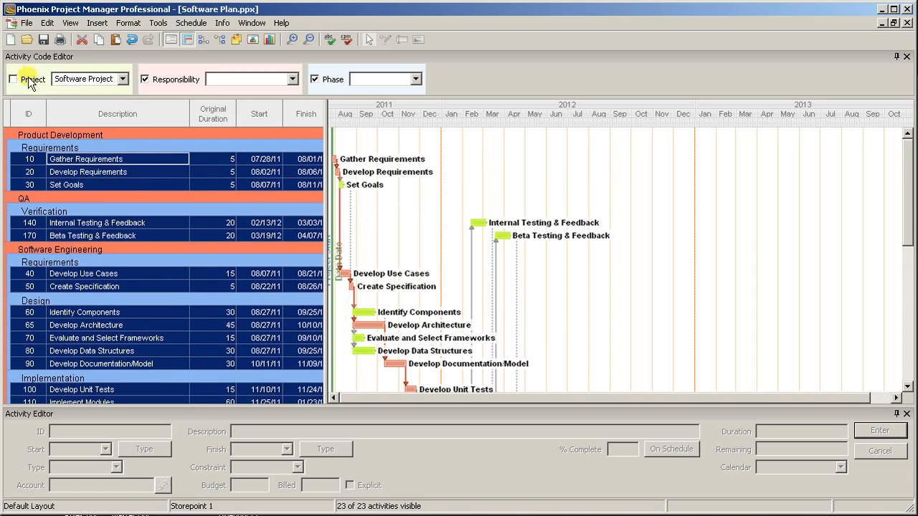
{"action": "left_click", "coordinate": [13, 79]}
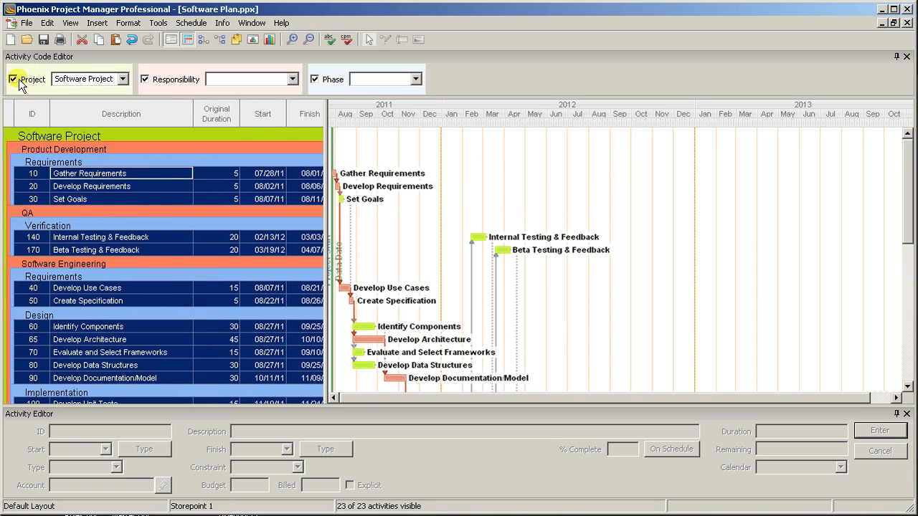